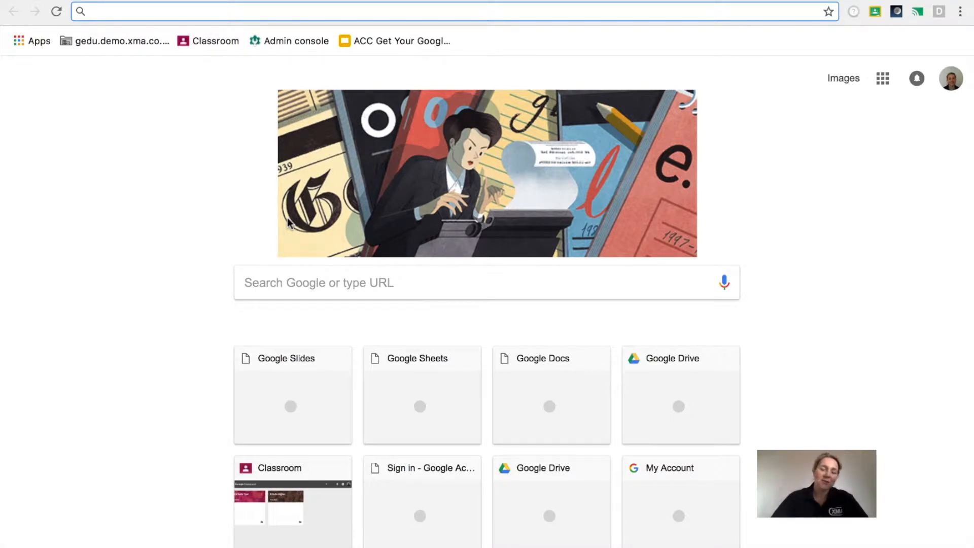
Search Google for 'weather in london' from the address bar, replacing the earlier 'set timer for 2 minutes' text
click(434, 5)
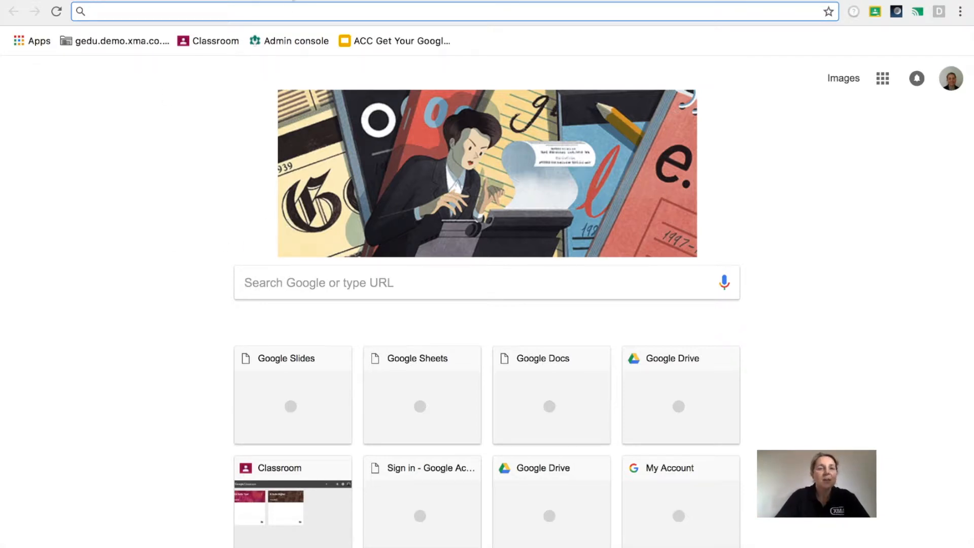
text(set timer for 2 minutes)
text(14 gbp in usd)
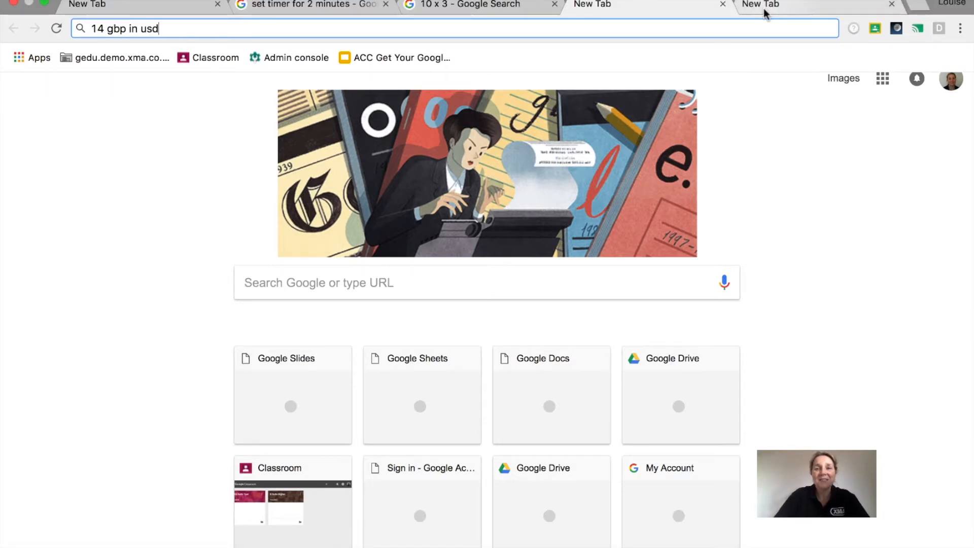
text(weather in london)
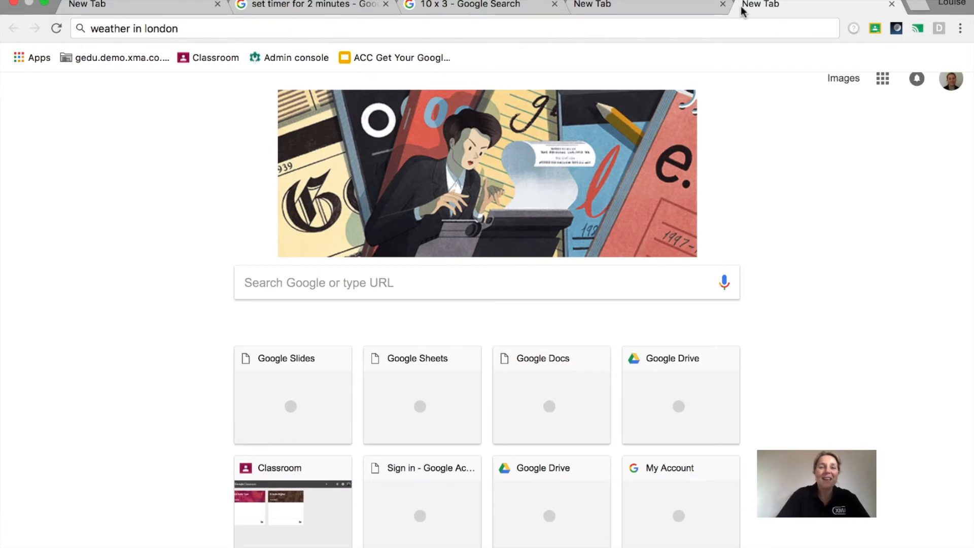
key(Enter)
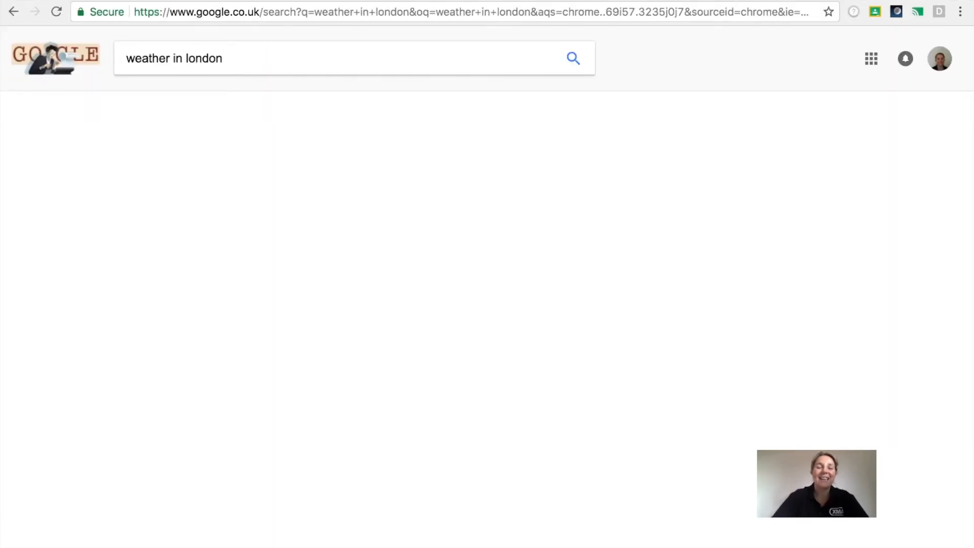